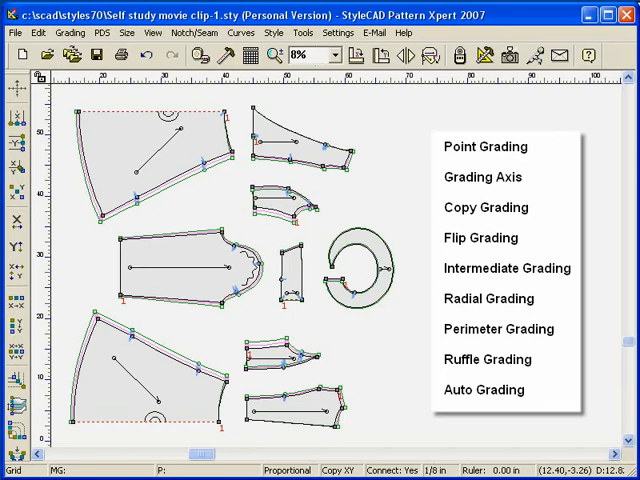
- Choose Radial Grading from the Grading menu for the back piece's curved edge
left_click(485, 146)
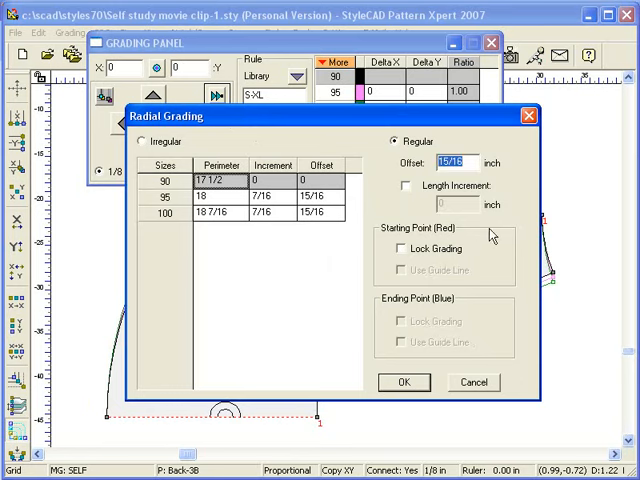
- Set the back curve's regular radial offset to 0.25 inch and confirm
type("0.25")
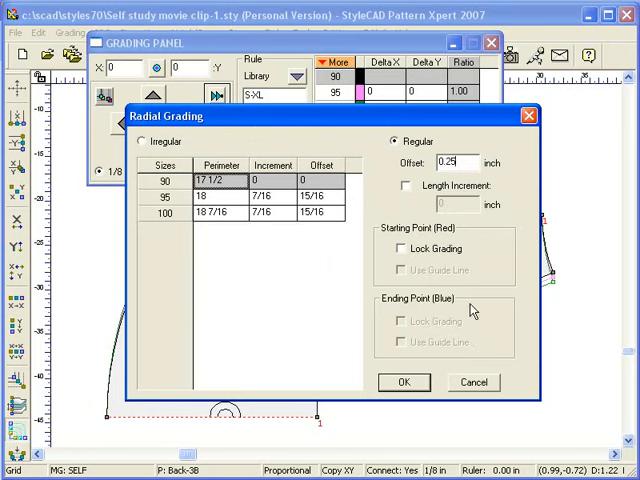
left_click(404, 382)
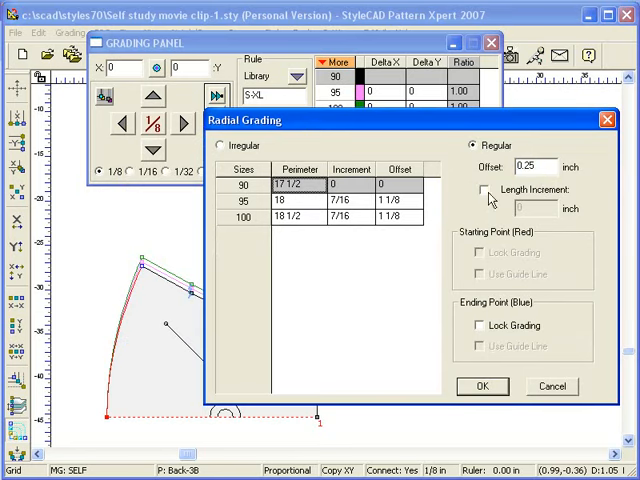
left_click(482, 386)
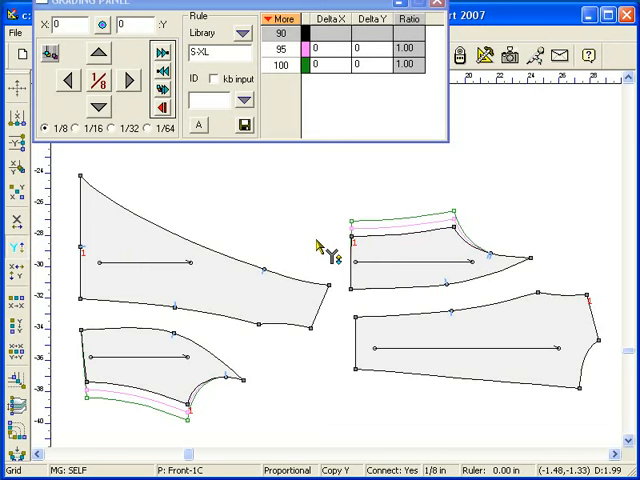
mouse_move(180, 170)
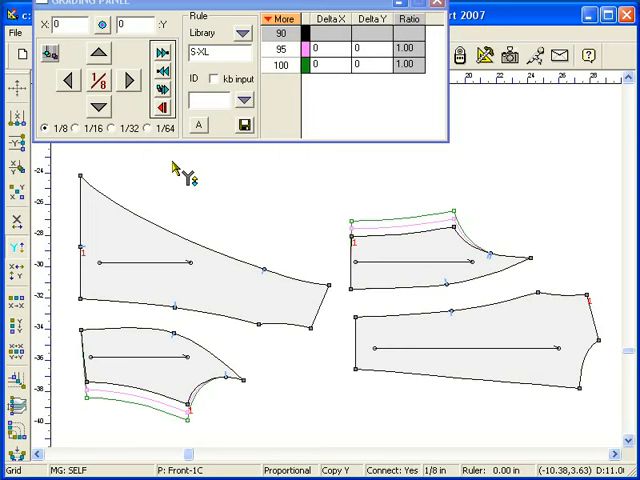
mouse_move(305, 290)
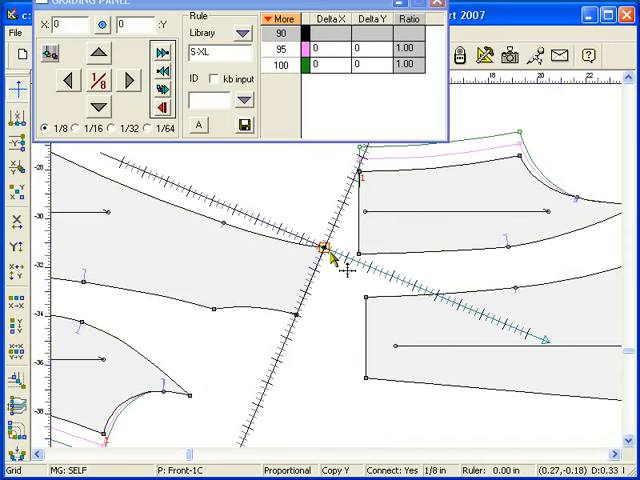
mouse_move(130, 147)
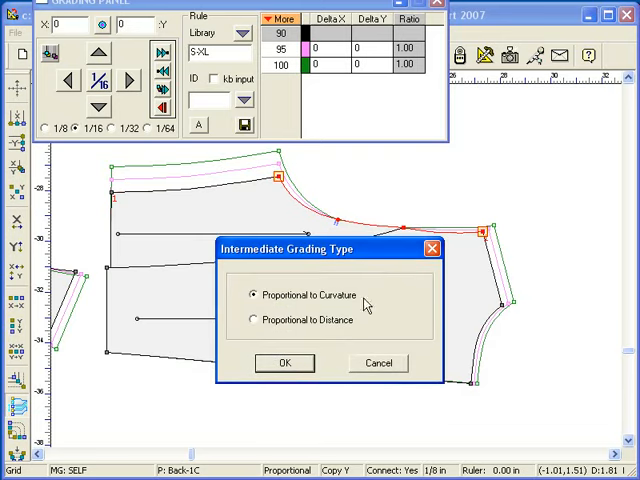
- Intermediately grade the back and front curves proportional to curvature
left_click(284, 362)
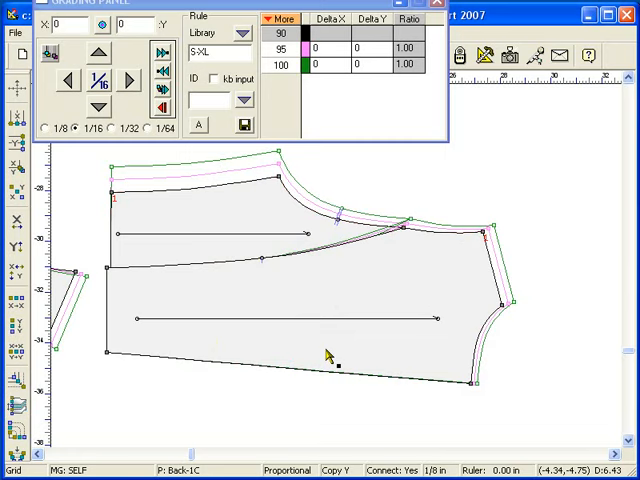
left_click(404, 228)
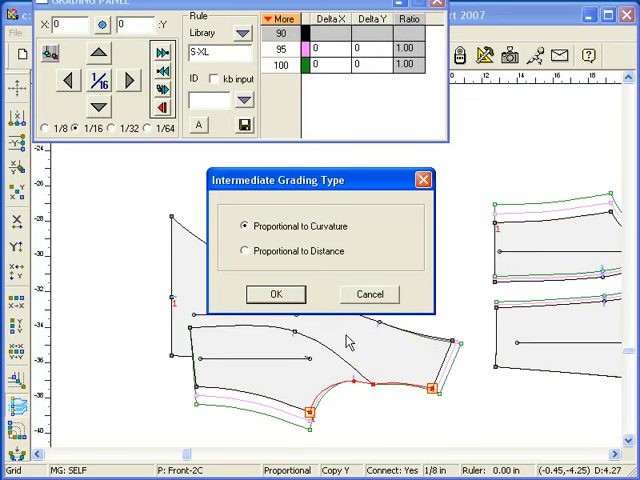
left_click(275, 294)
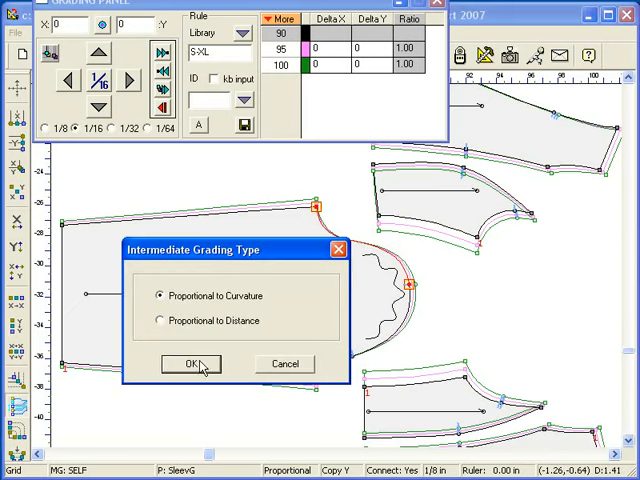
- Grade the upper and lower sleeve cap halves proportional to curvature
left_click(191, 363)
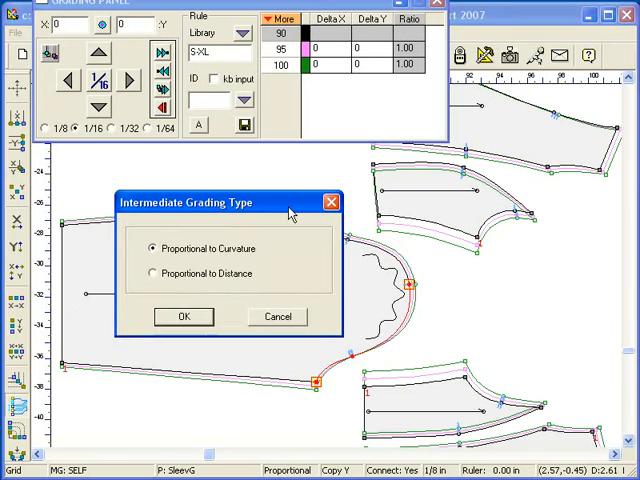
left_click(184, 316)
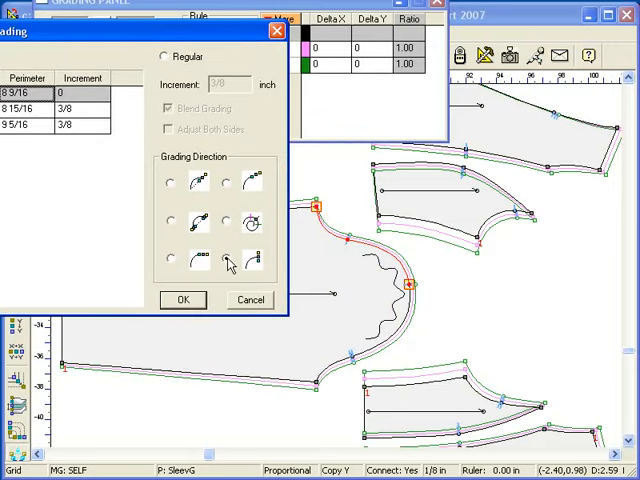
- Set the grading direction for the sleeve curve's 3/8-inch perimeter grading
left_click(182, 299)
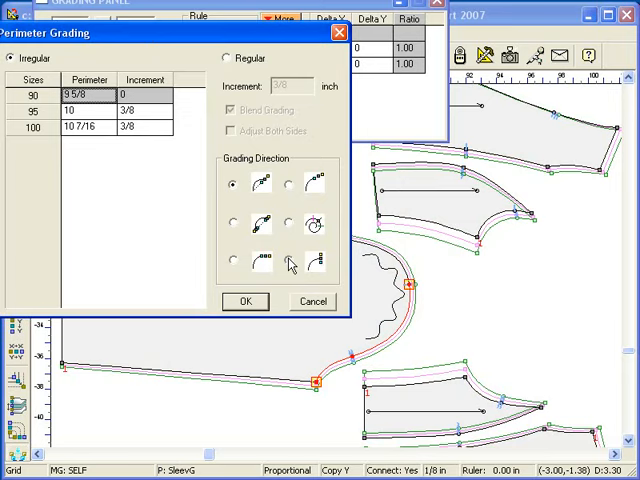
left_click(245, 301)
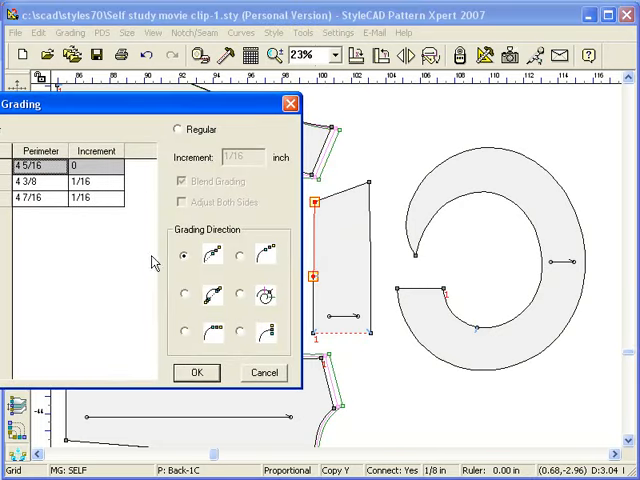
- Confirm 1/16-inch perimeter grading on the back edge and 1/8-inch on the collar
left_click(196, 372)
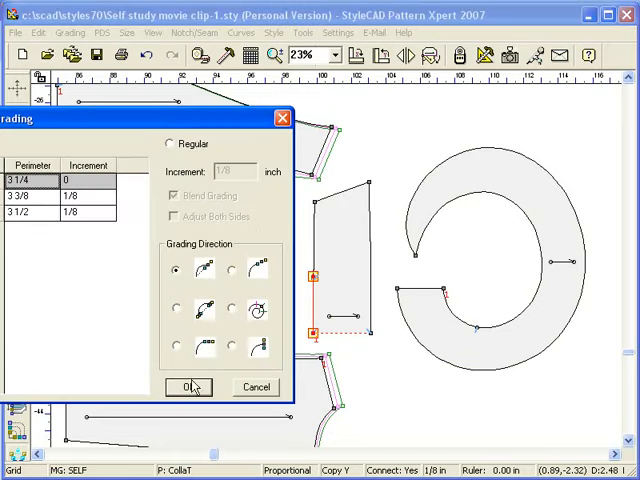
left_click(188, 387)
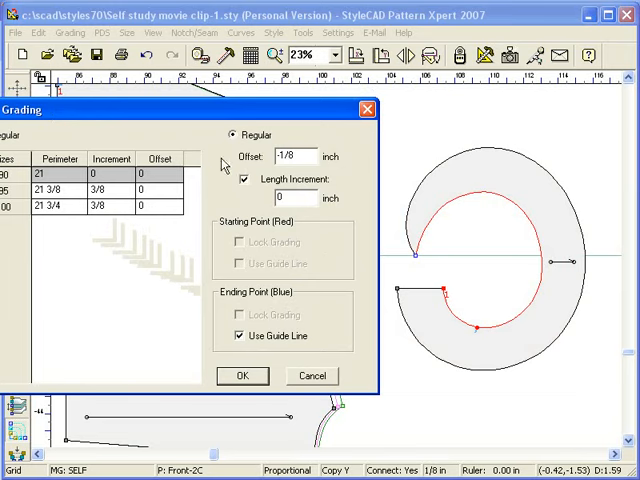
- Confirm radial grading with -1/16 offset, then lock the curve's ending point and cancel
type("1/16")
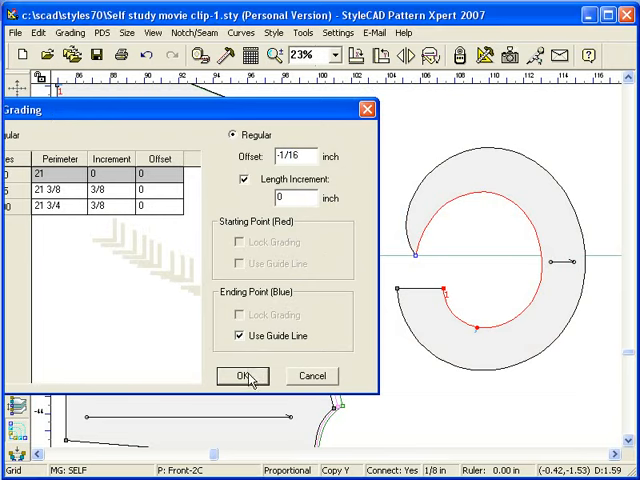
left_click(240, 375)
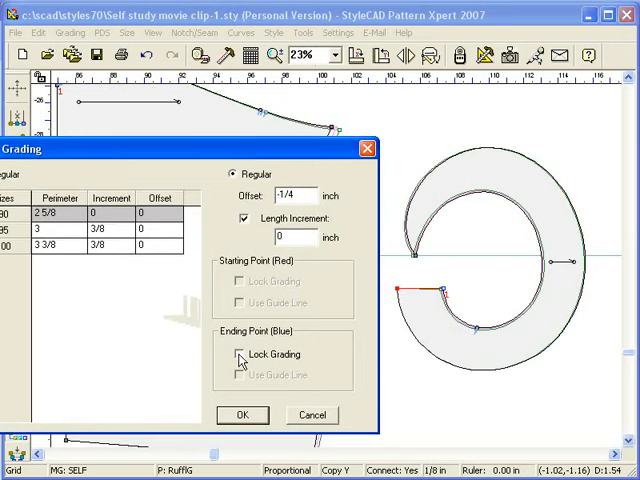
left_click(242, 353)
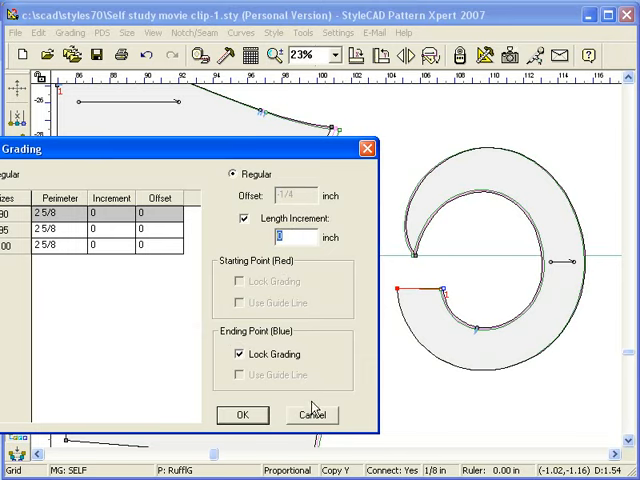
left_click(242, 415)
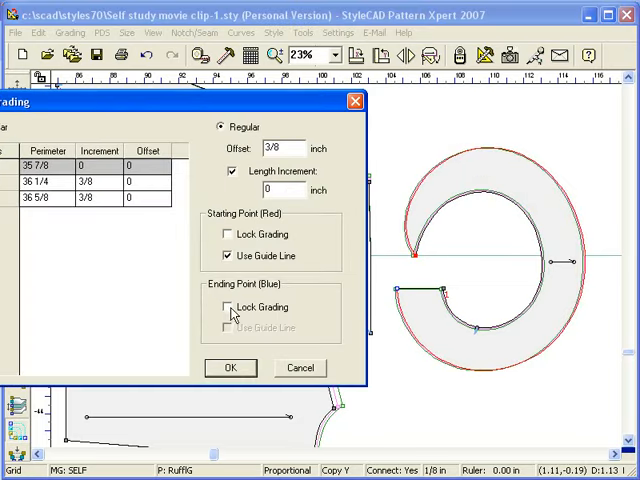
- Lock the outer curve's ending point and apply its perimeter grading
left_click(227, 307)
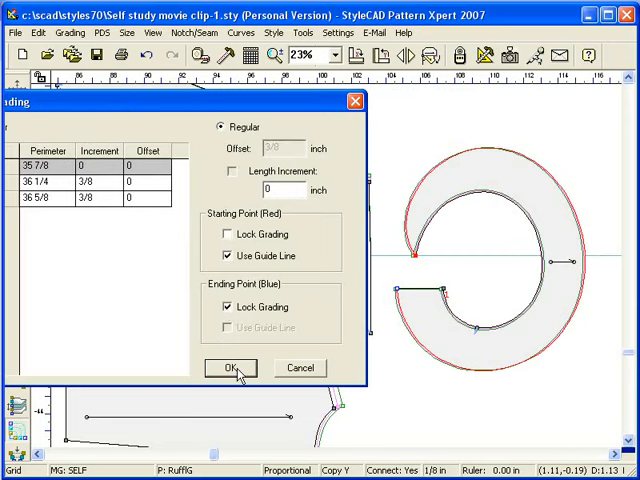
left_click(230, 368)
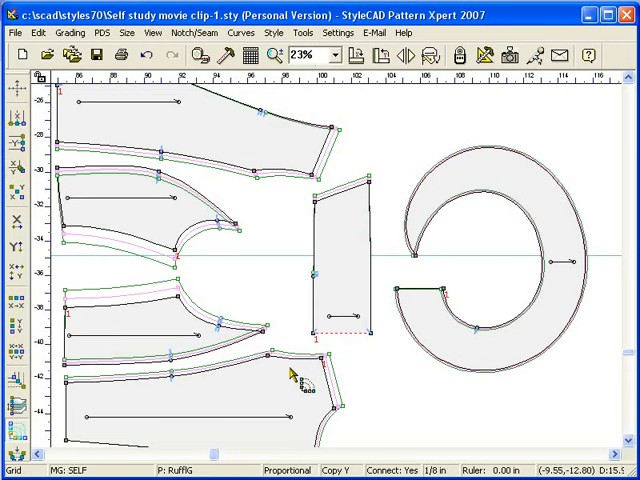
mouse_move(515, 395)
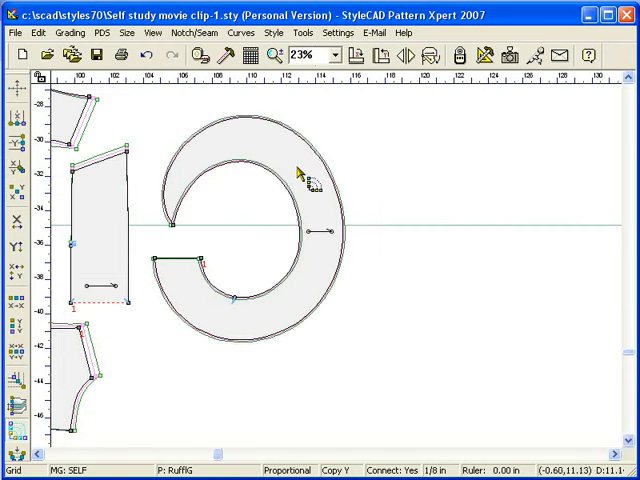
- Open the Auto Grading Group window from the C-shaped piece's context menu
right_click(305, 175)
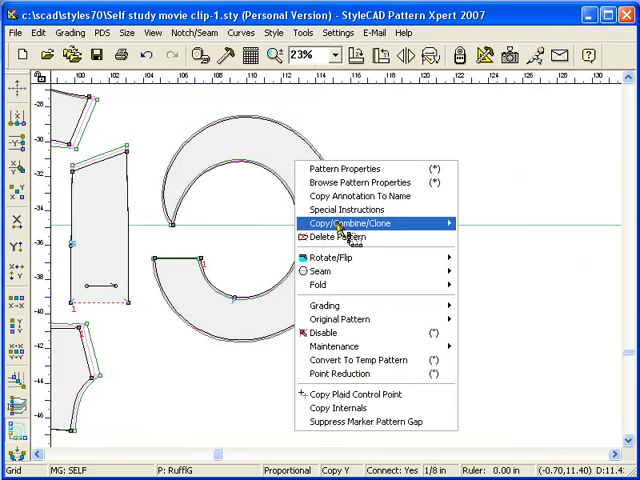
left_click(345, 218)
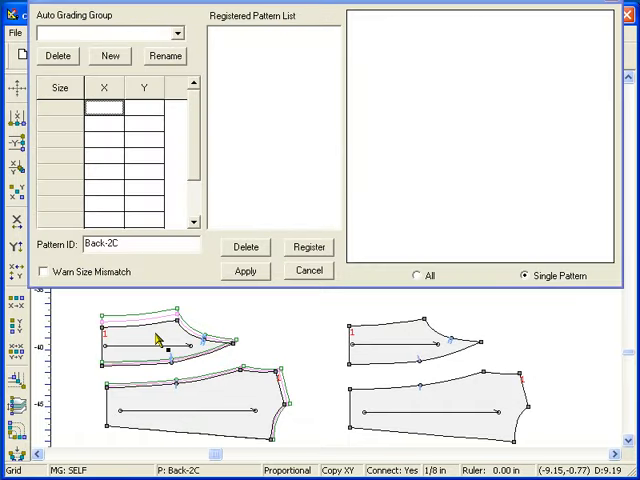
- Register Back-2C into a newly created Auto Grading group named OnePiece
left_click(308, 247)
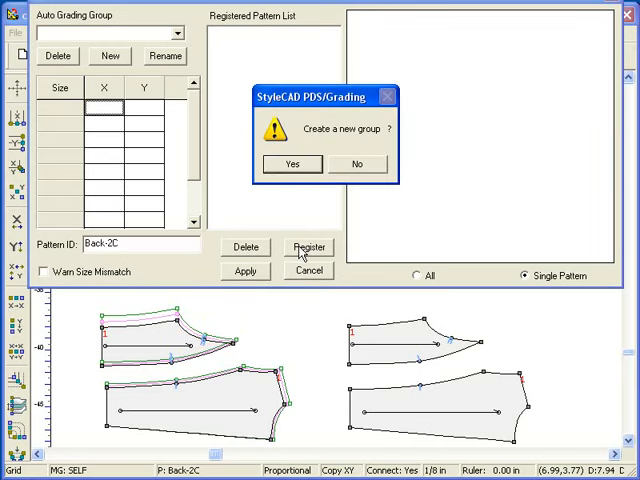
left_click(291, 164)
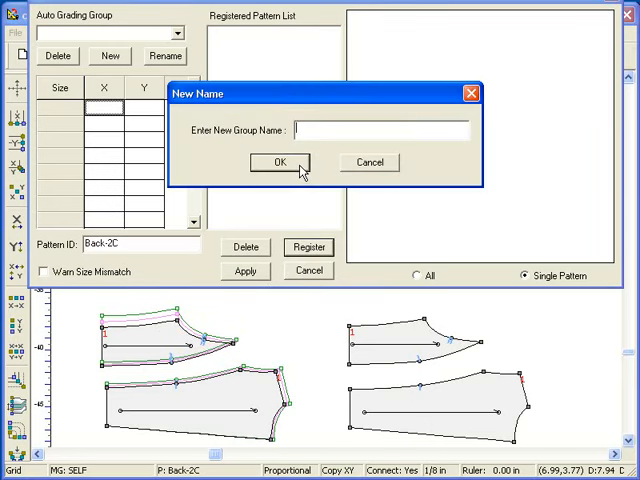
type("0")
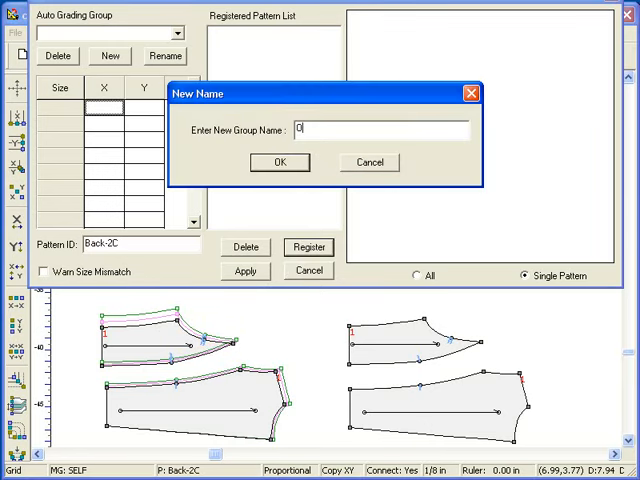
type("OnePiece")
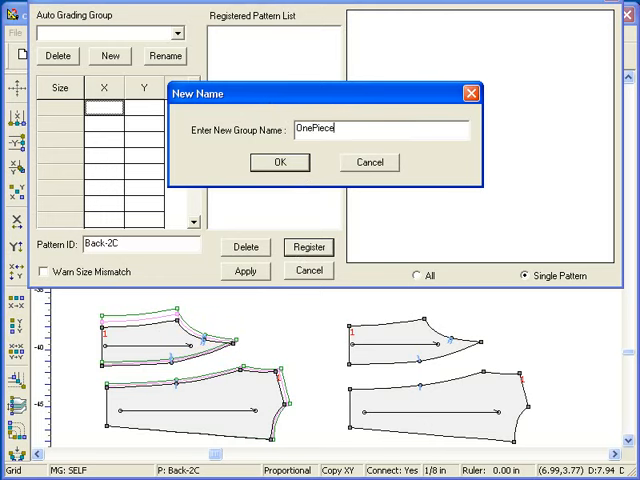
left_click(279, 162)
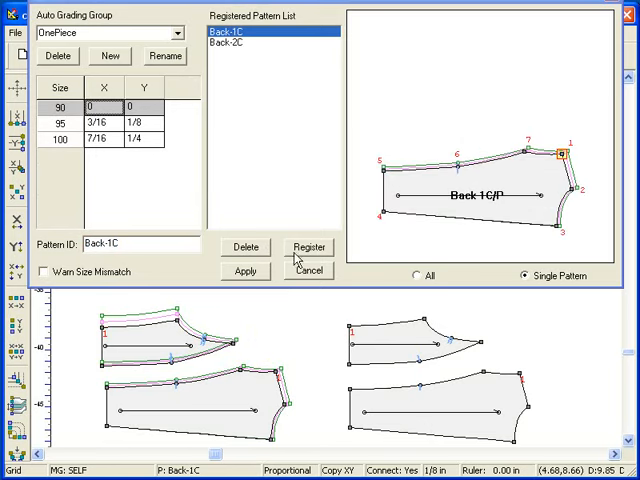
mouse_move(331, 118)
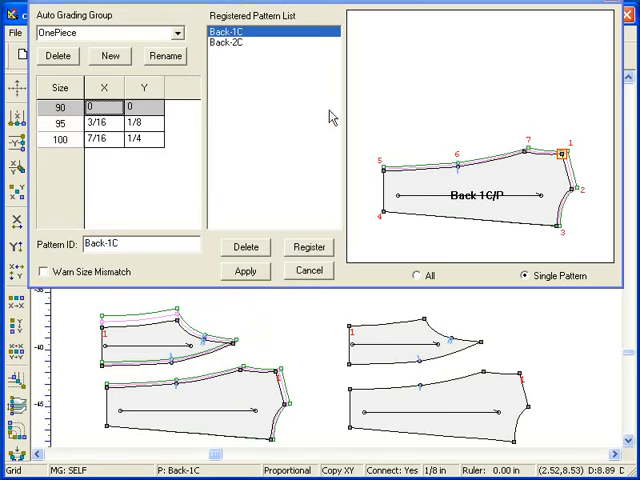
- Toggle preview between All and Single, then select Back-2C to show grading 0, 1/2, 1
left_click(416, 276)
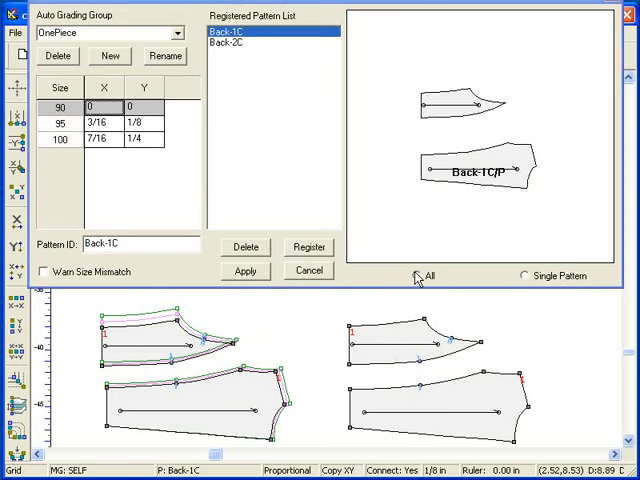
left_click(523, 276)
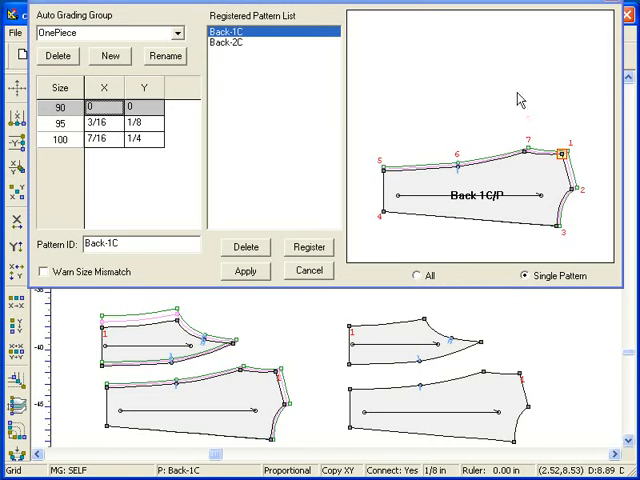
left_click(416, 276)
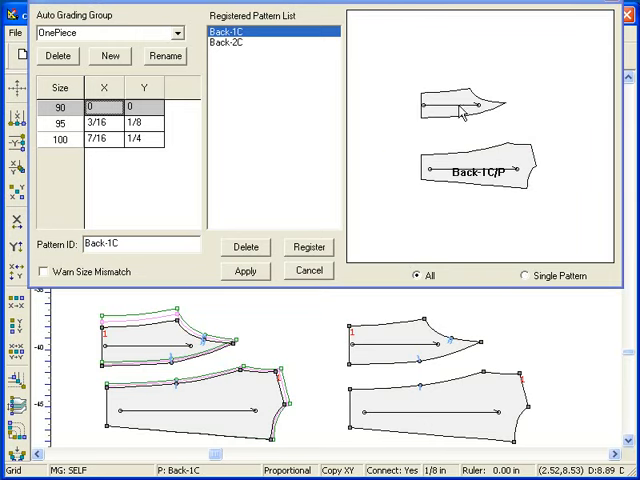
left_click(525, 275)
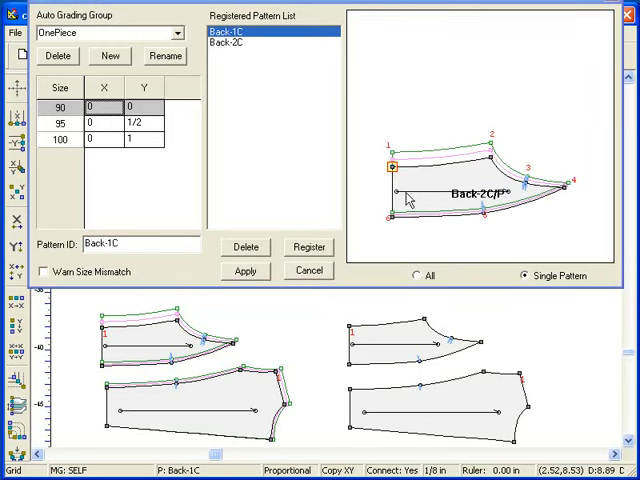